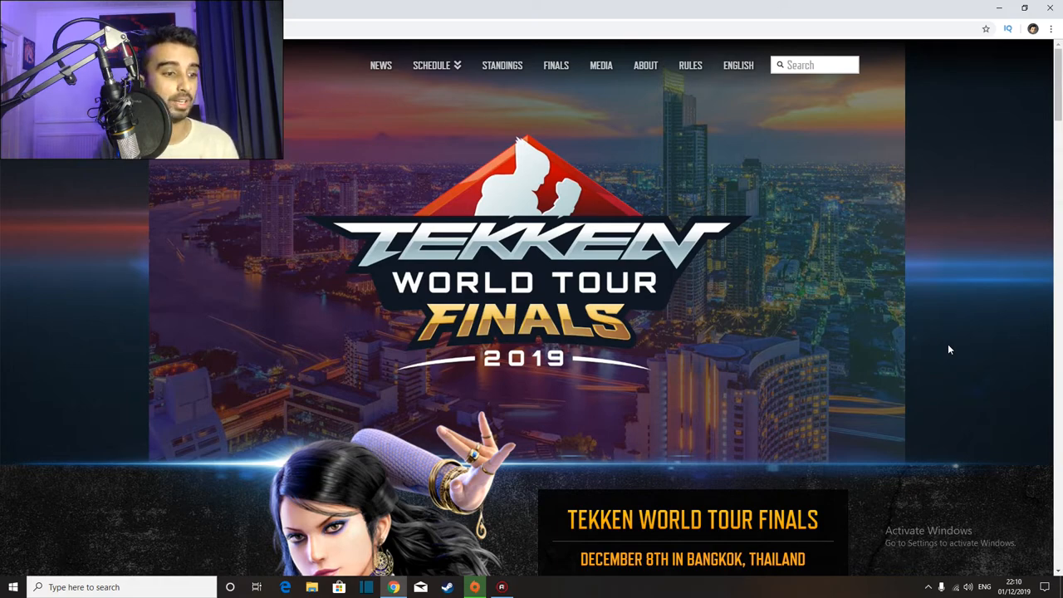
scroll("down", 3)
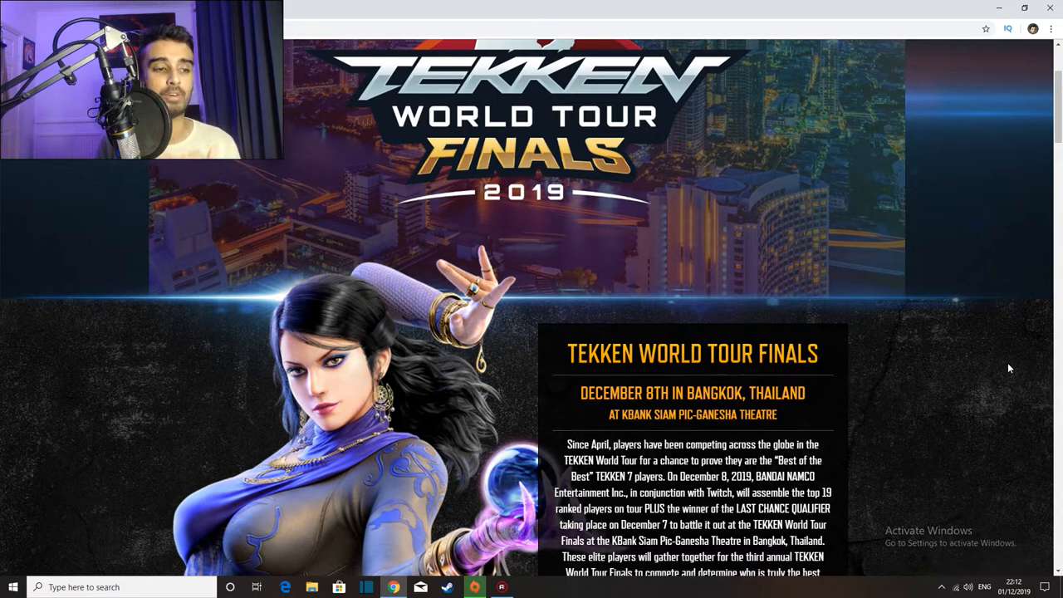
scroll("down", 3)
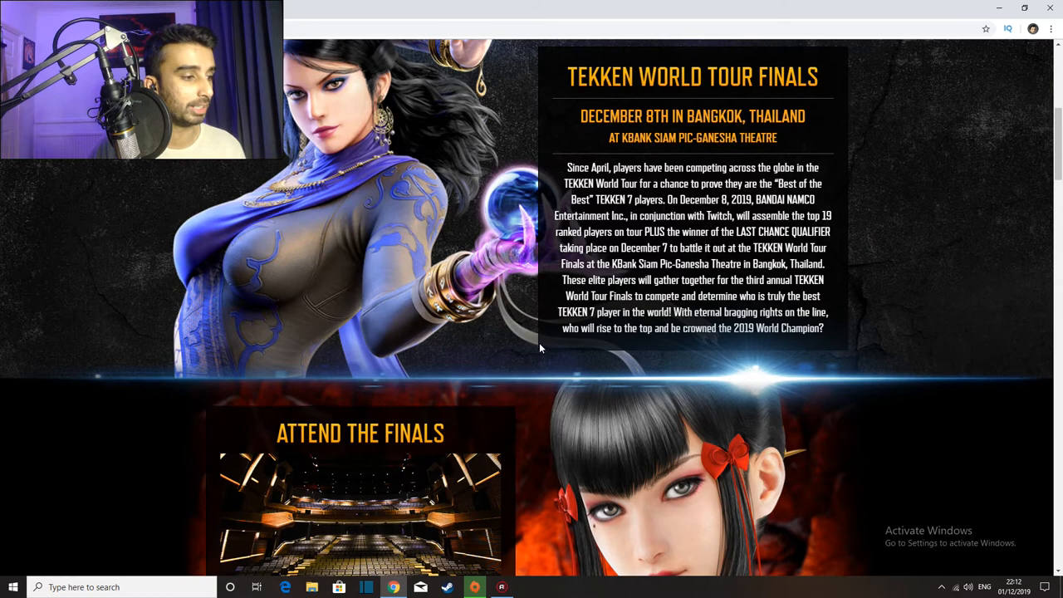
scroll("down", 3)
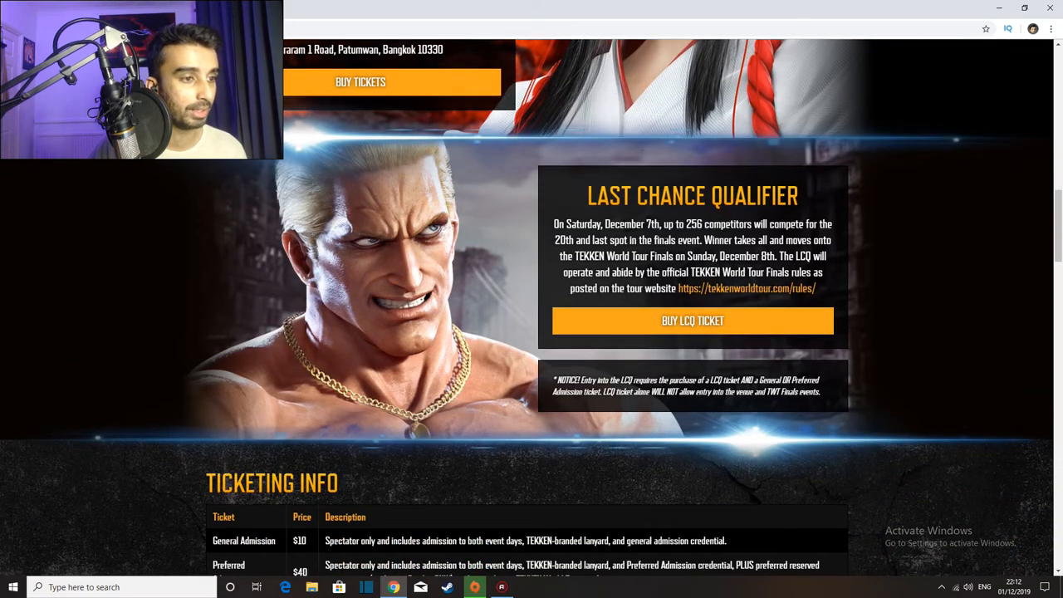
mouse_move(795, 253)
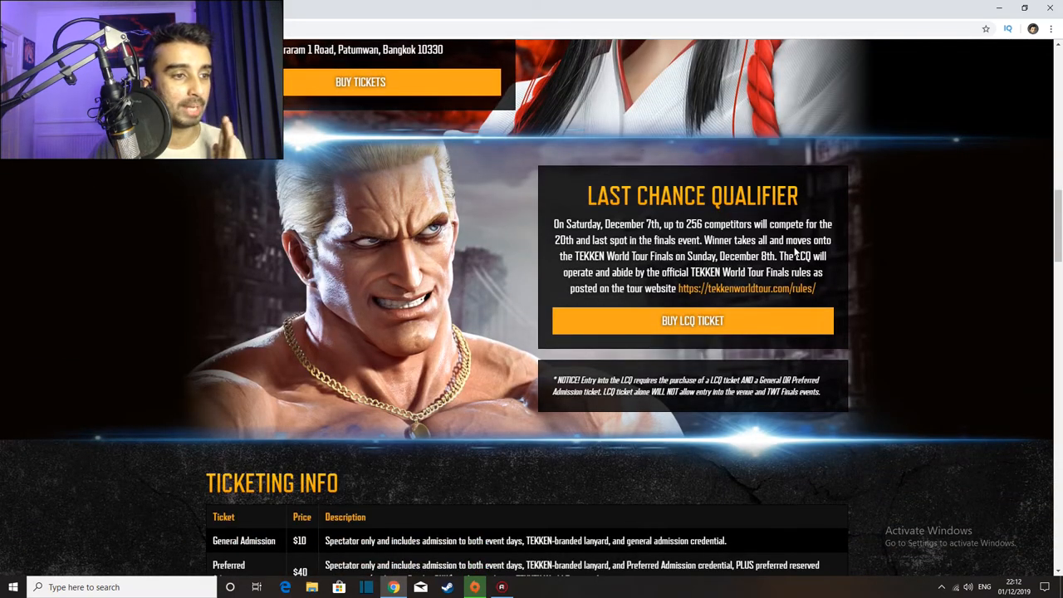